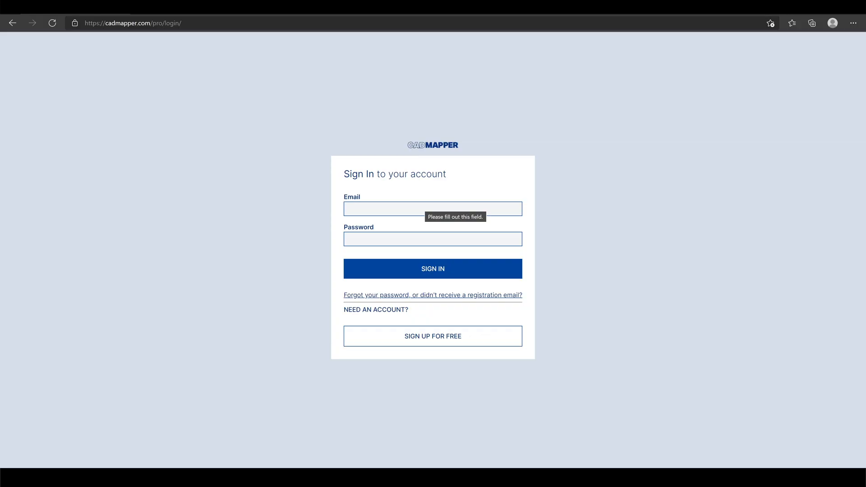
Step: Sign in to CADMapper with the saved autofill email and the account password
left_click(433, 209)
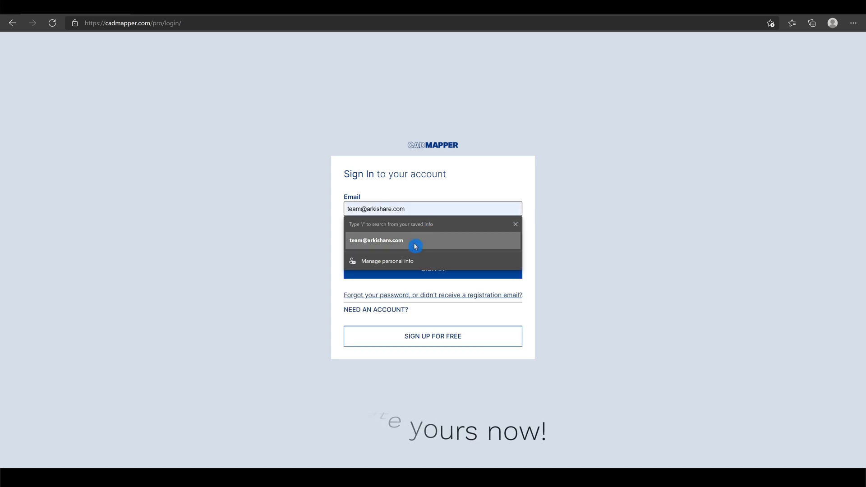
left_click(376, 240)
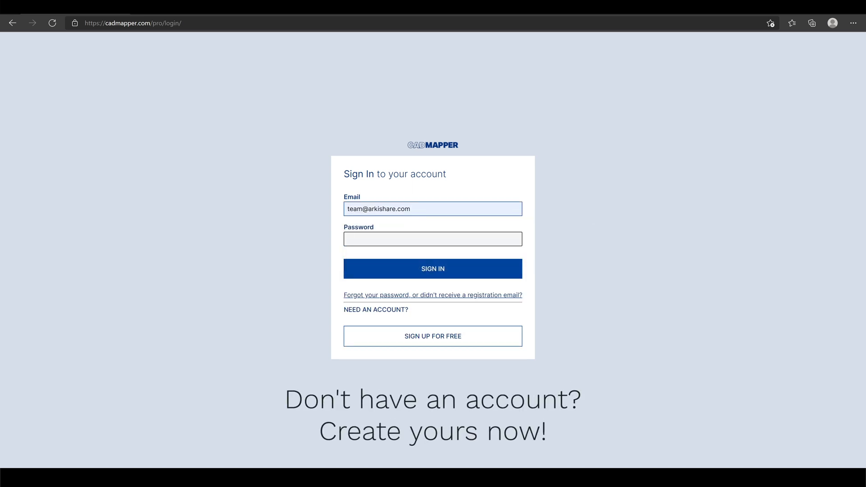
type("••••••")
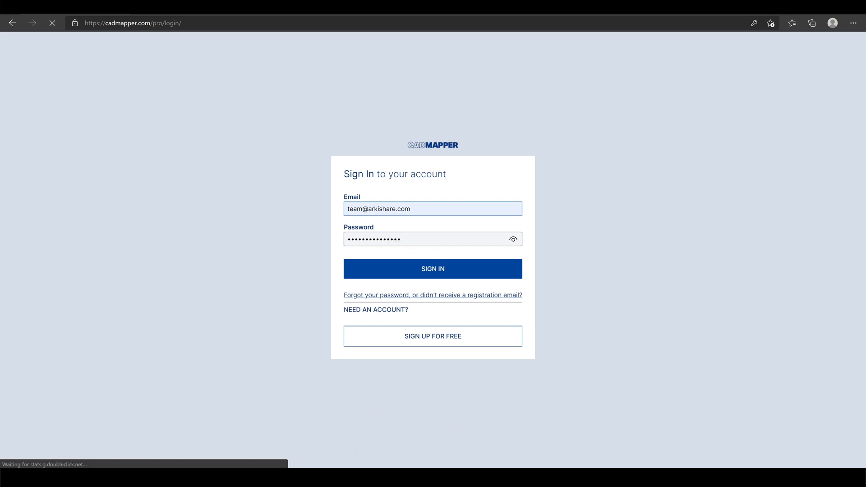
left_click(434, 269)
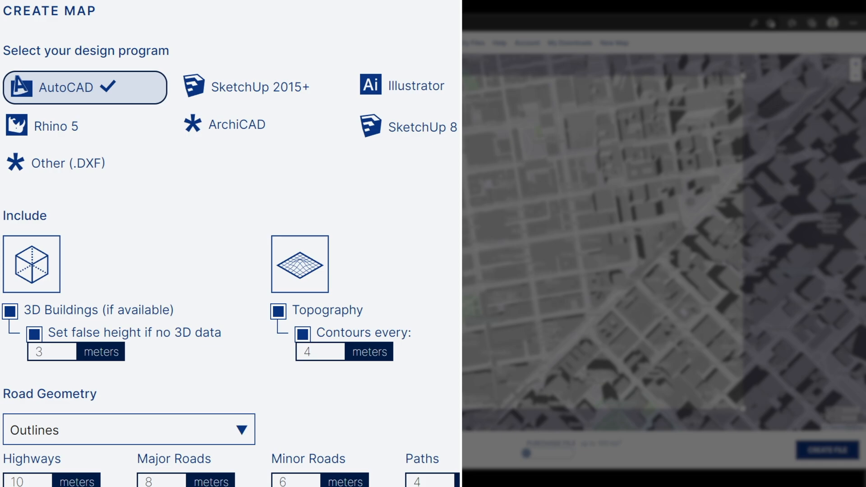
Step: Choose AutoCAD export with road geometry as outlines and search the map for 'san francisco'
left_click(129, 429)
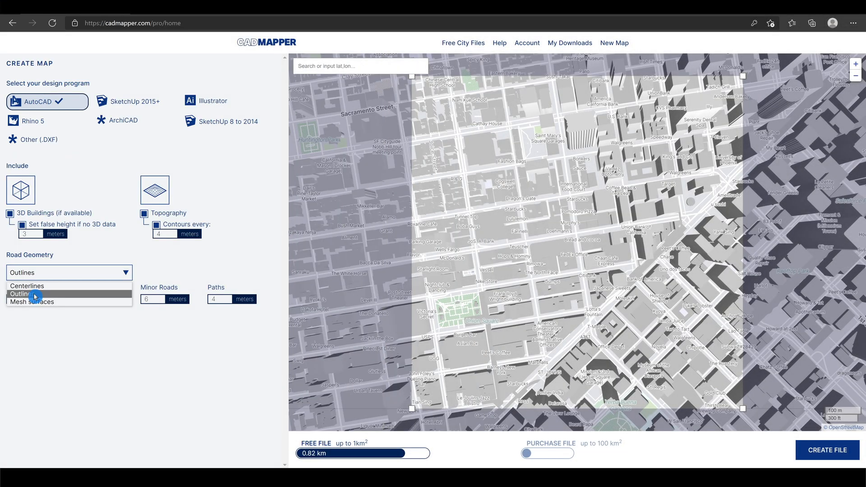
left_click(23, 294)
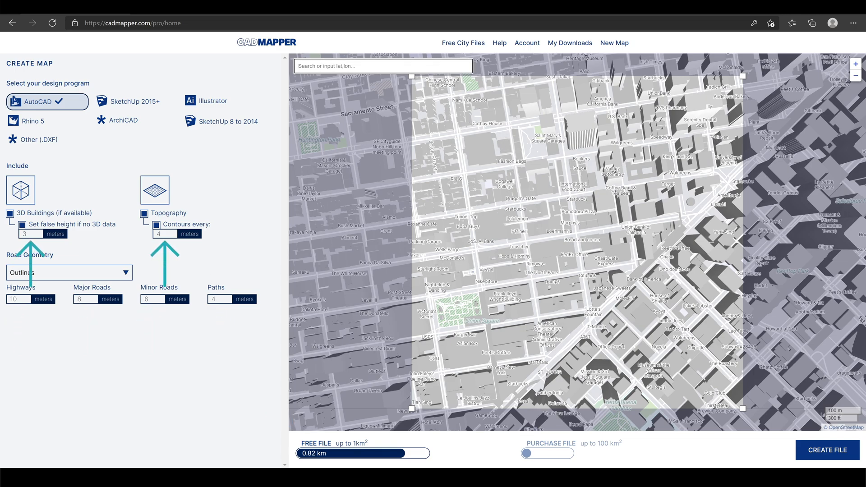
type("san francisco")
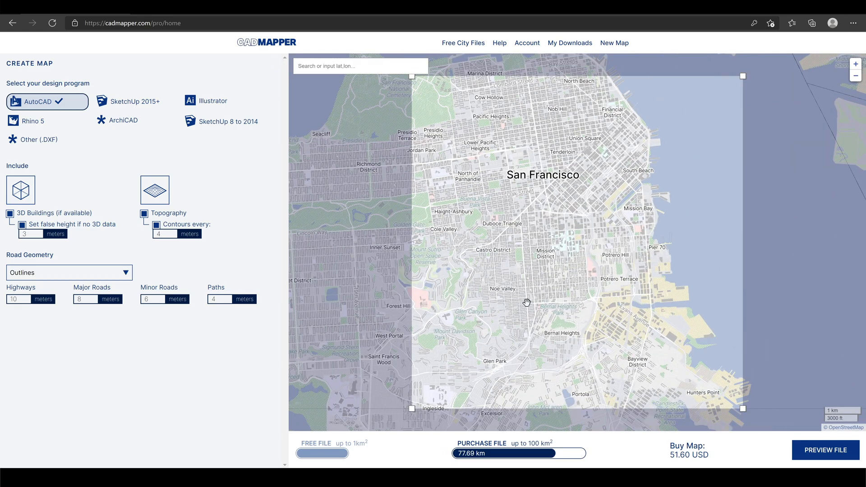
Step: Shrink the selection to the free 1 km² downtown area, create the file and open the extracted folder
scroll("up", 3)
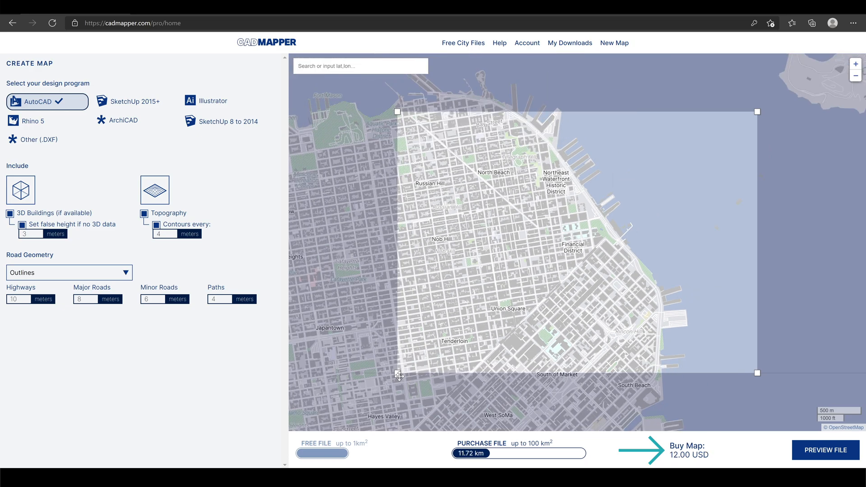
left_click_drag(398, 374, 440, 342)
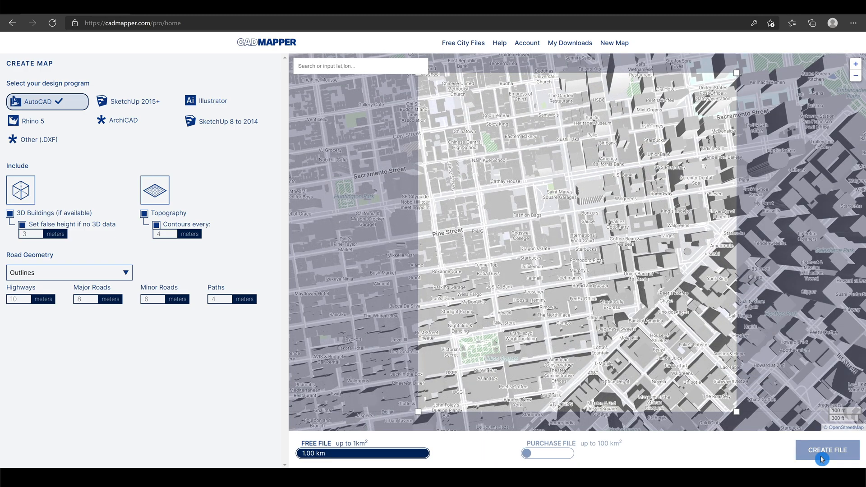
left_click(828, 450)
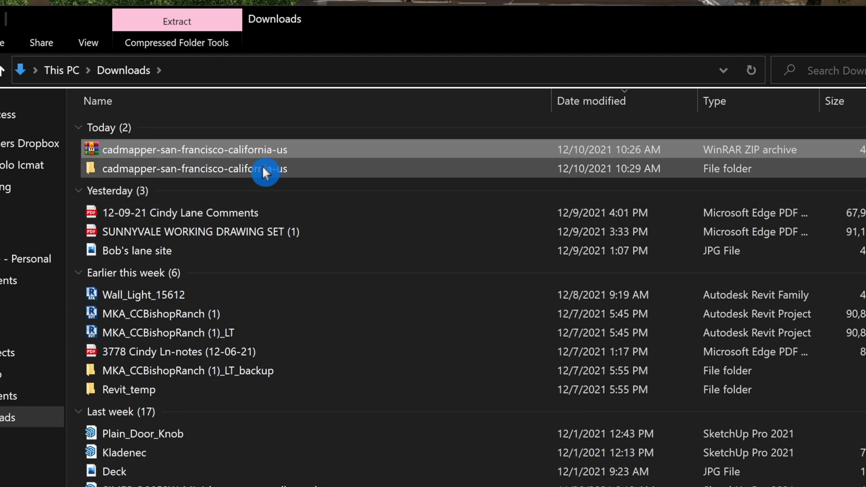
double_click(195, 169)
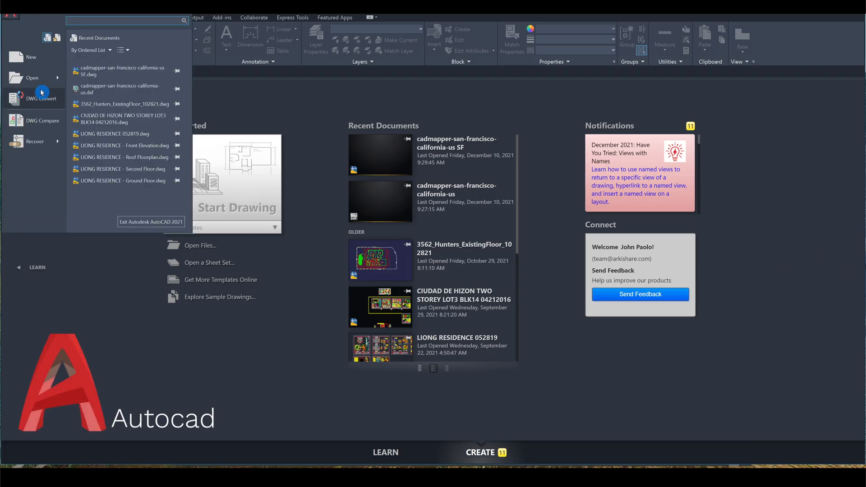
Step: Open the downloaded cadmapper San Francisco DXF as a drawing from the application menu
left_click(32, 78)
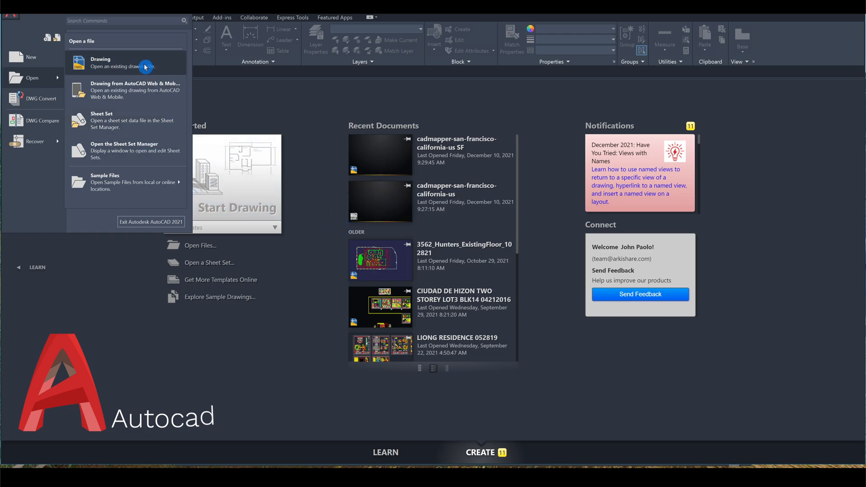
left_click(122, 63)
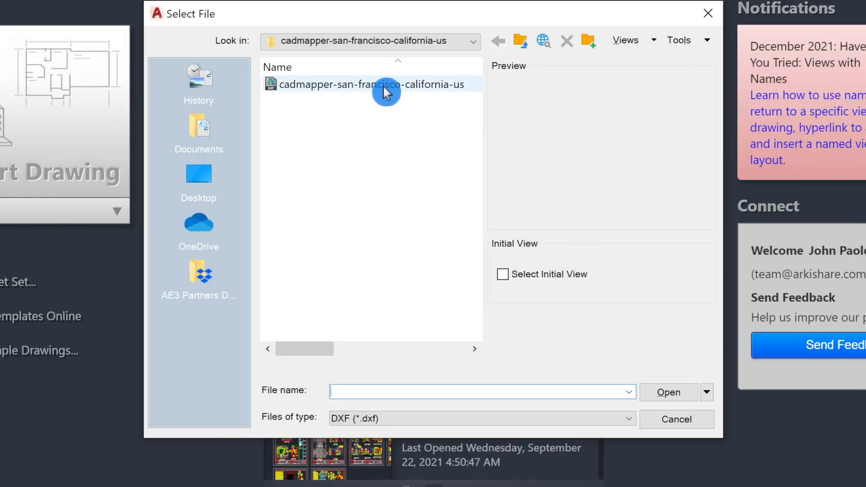
left_click(628, 419)
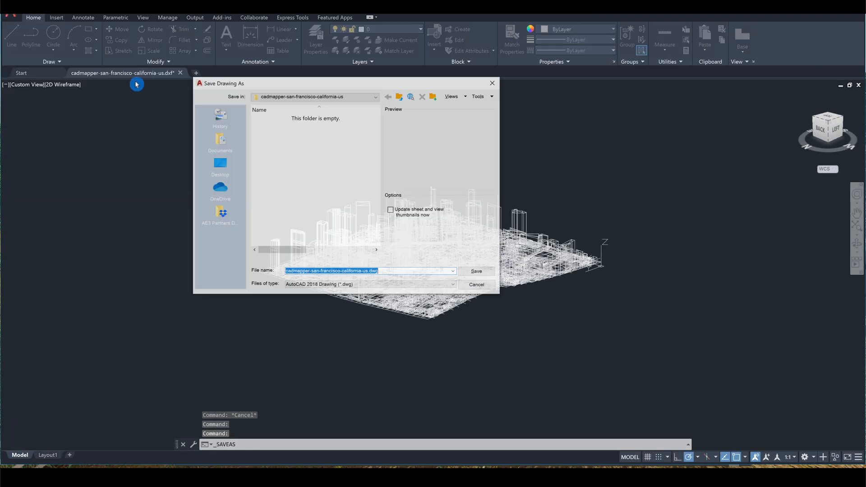
Step: Save the drawing into the extracted map folder as a DWG with '-SF' appended to the name
left_click(372, 95)
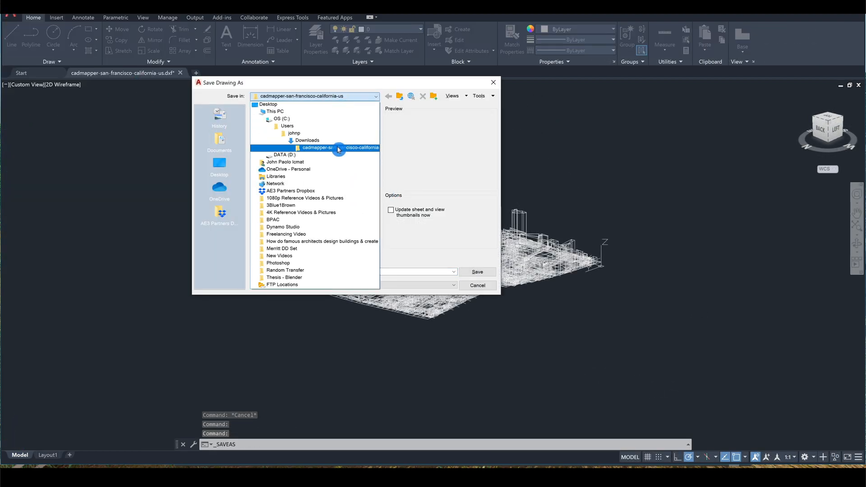
double_click(316, 148)
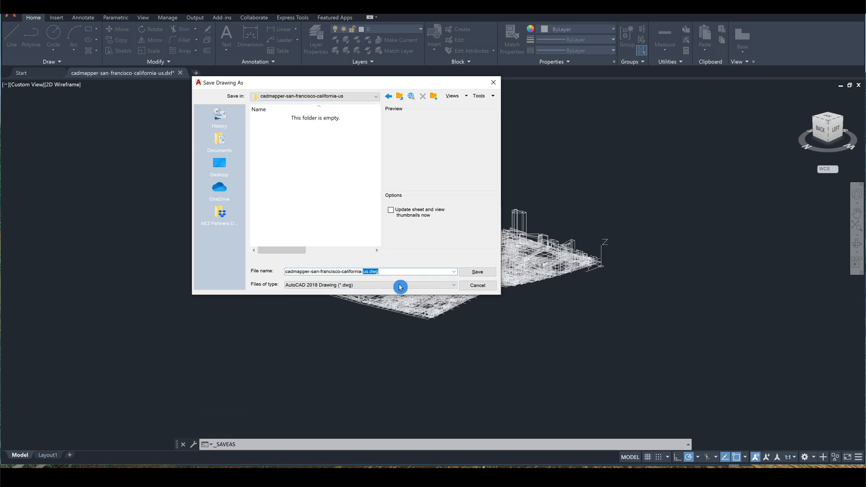
type("-SF")
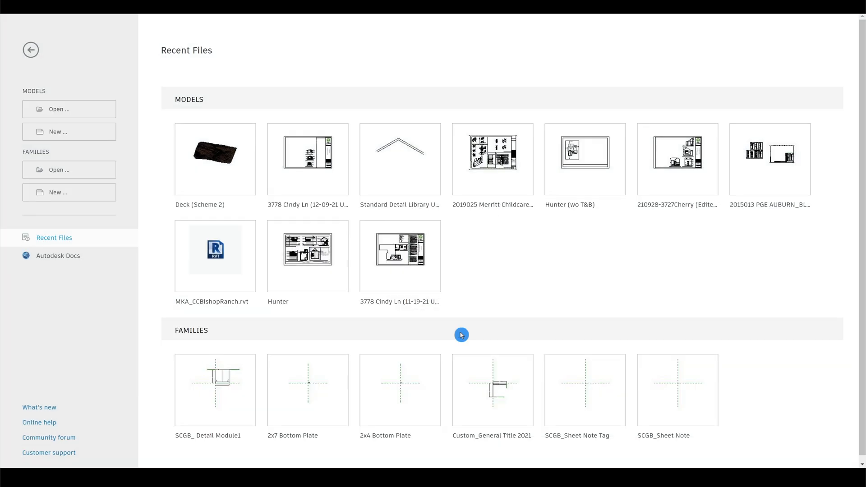
Step: Create a new Residential-Imperial project and start an Import CAD from the Insert tab
left_click(69, 132)
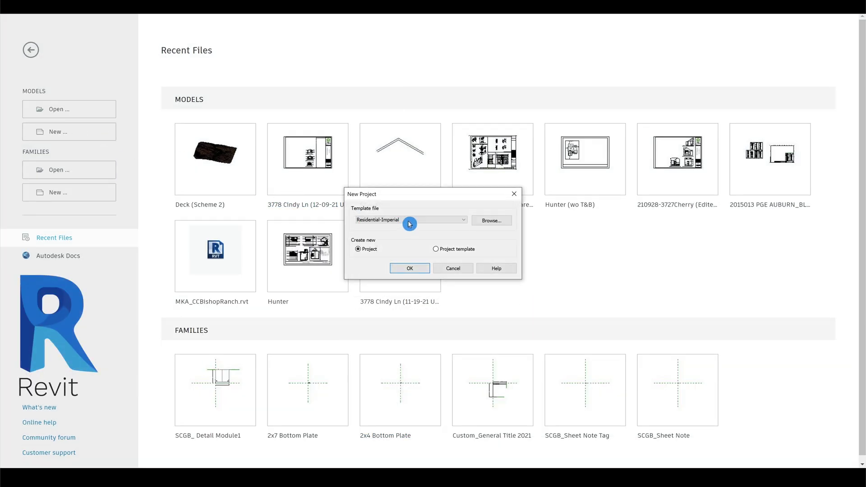
mouse_move(410, 254)
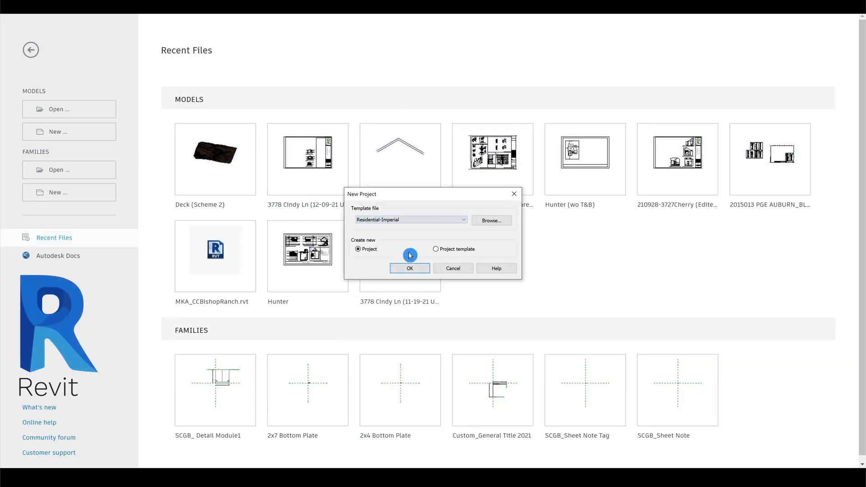
left_click(410, 269)
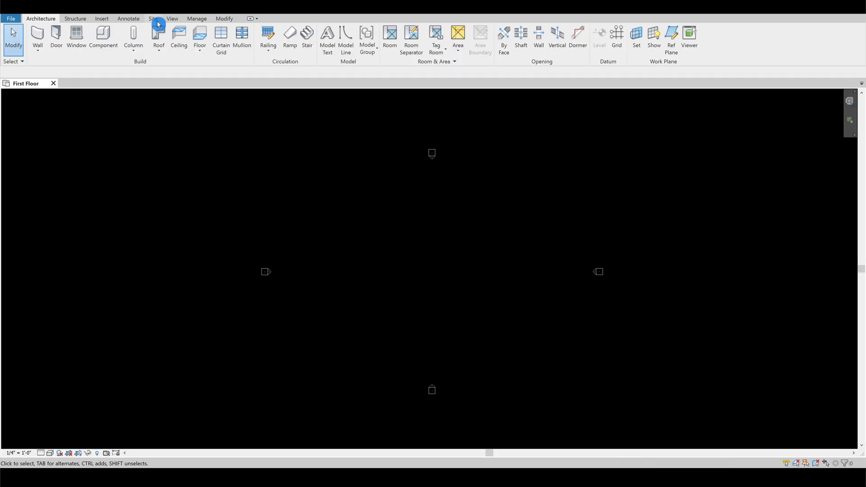
left_click(218, 35)
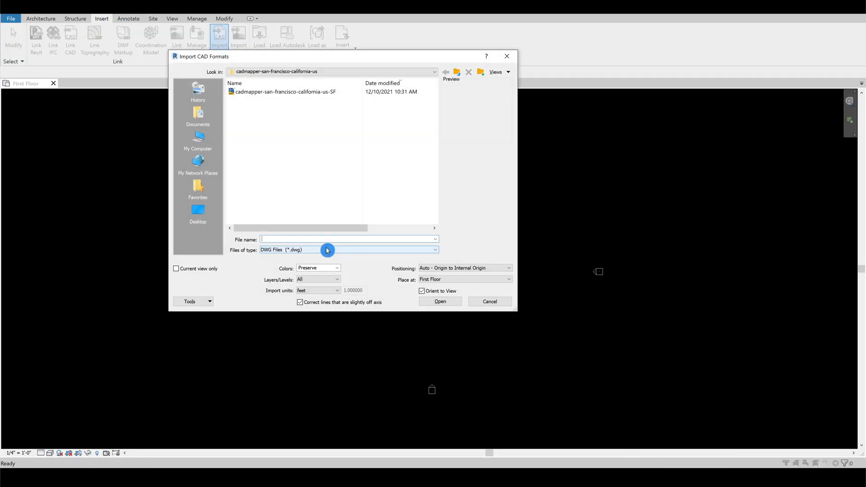
Step: Import the SF DWG into the First Floor plan and view the city in 3D
left_click(285, 92)
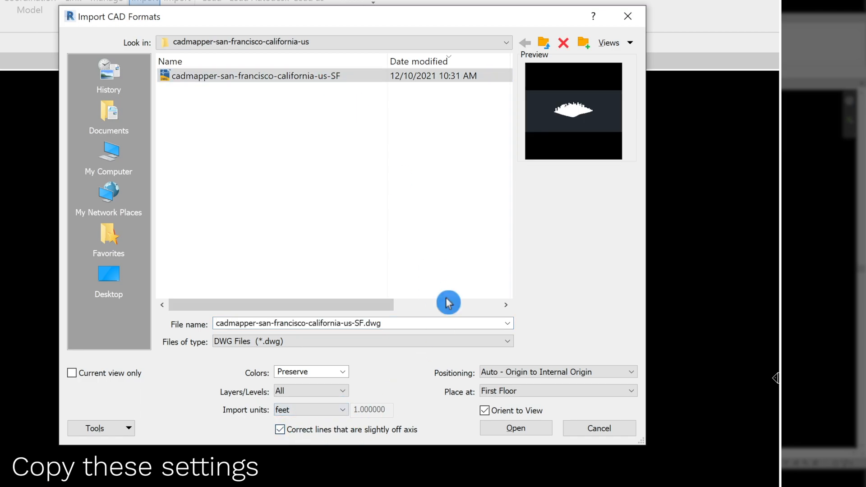
left_click(516, 428)
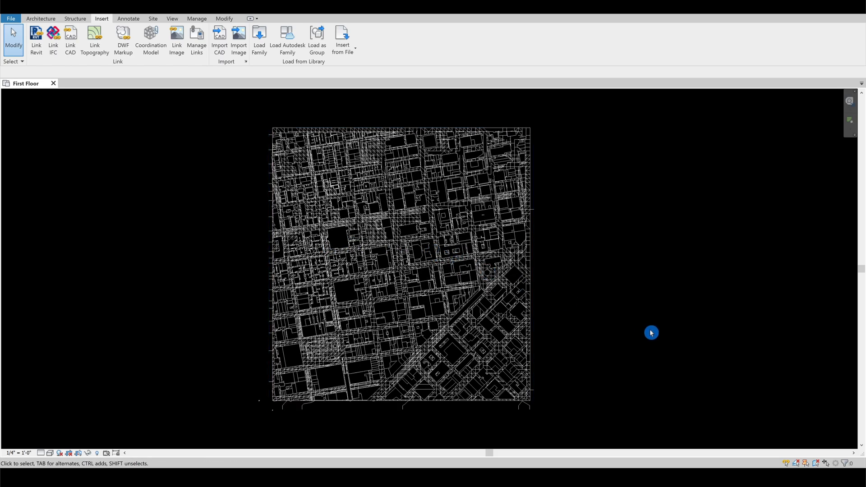
left_click(146, 20)
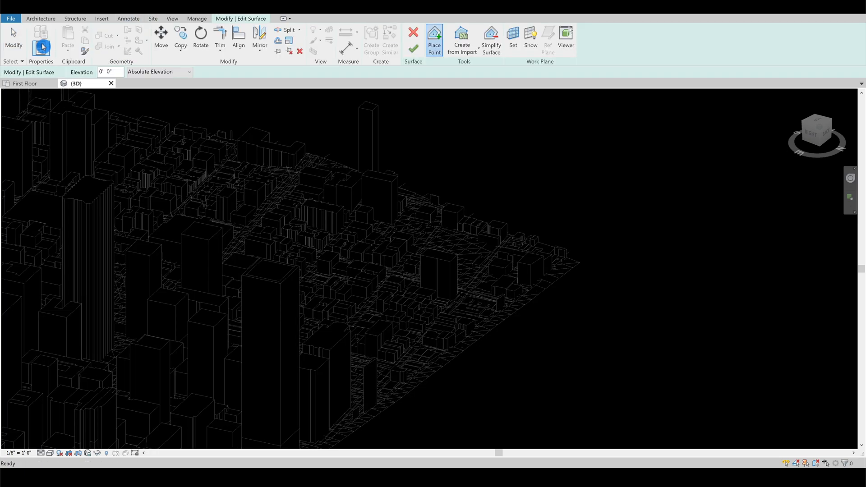
Step: Build the toposurface from the imported city drawing using only its contours layer
left_click(462, 41)
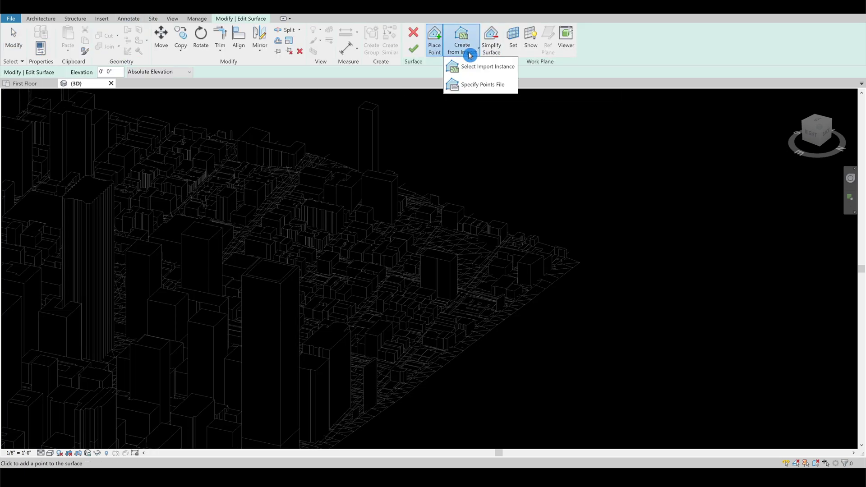
left_click(487, 67)
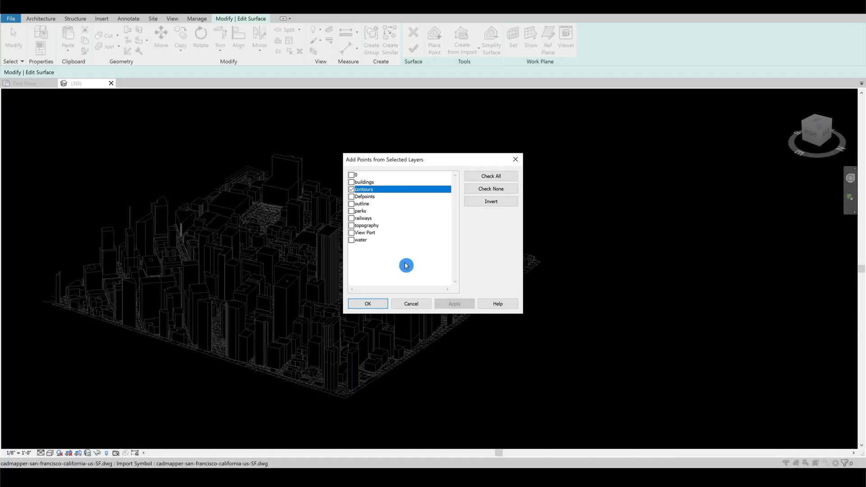
left_click(368, 303)
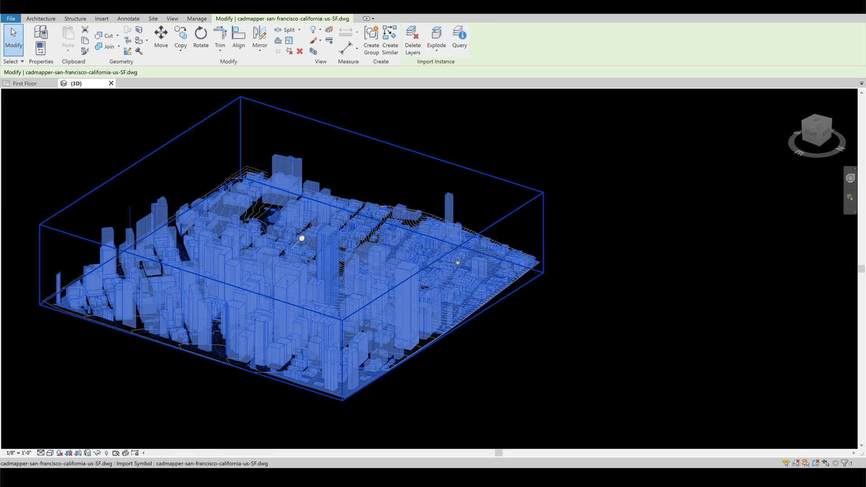
Step: Delete the import's unwanted layers leaving contours, then start a new project from Home
right_click(458, 263)
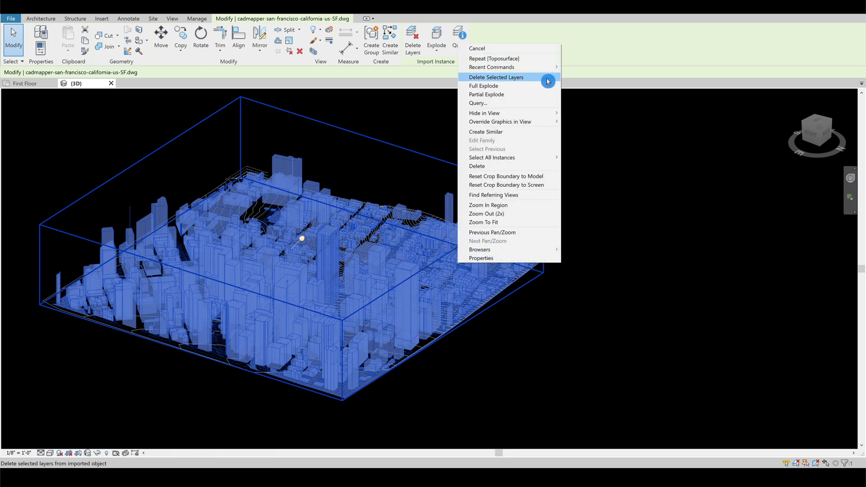
left_click(496, 77)
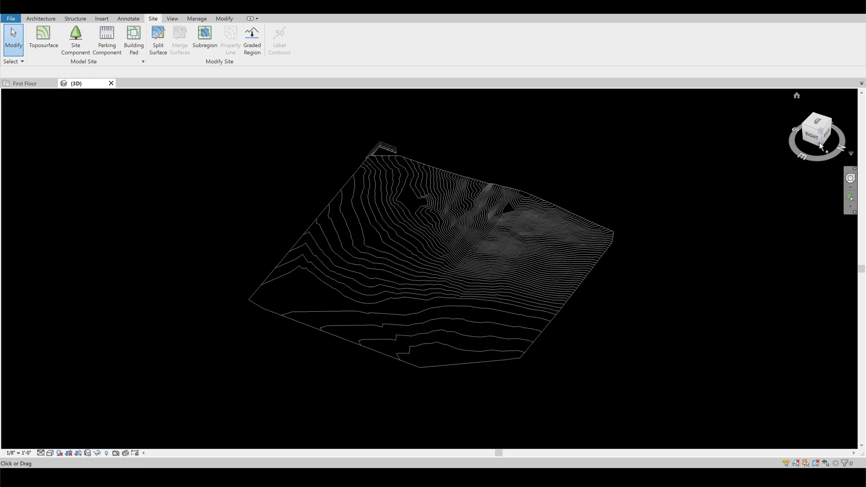
left_click(818, 132)
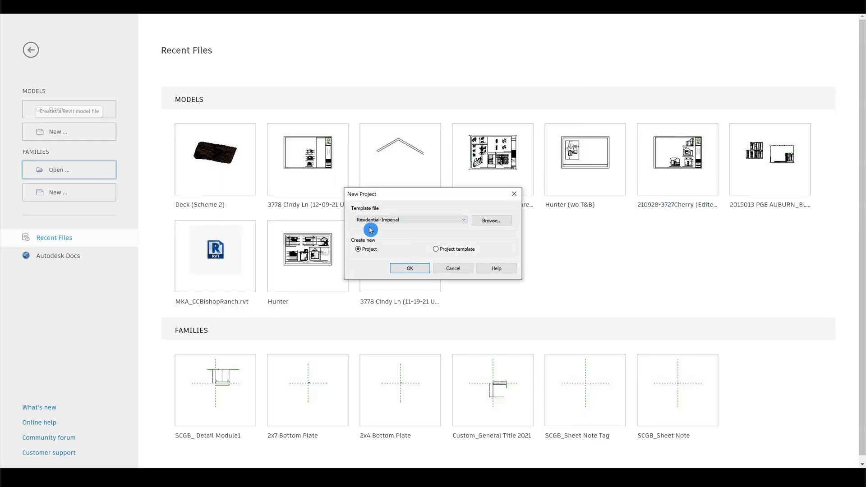
Step: Create the Residential-Imperial project, import the Napa DWG and build a toposurface from its contours layer
left_click(410, 268)
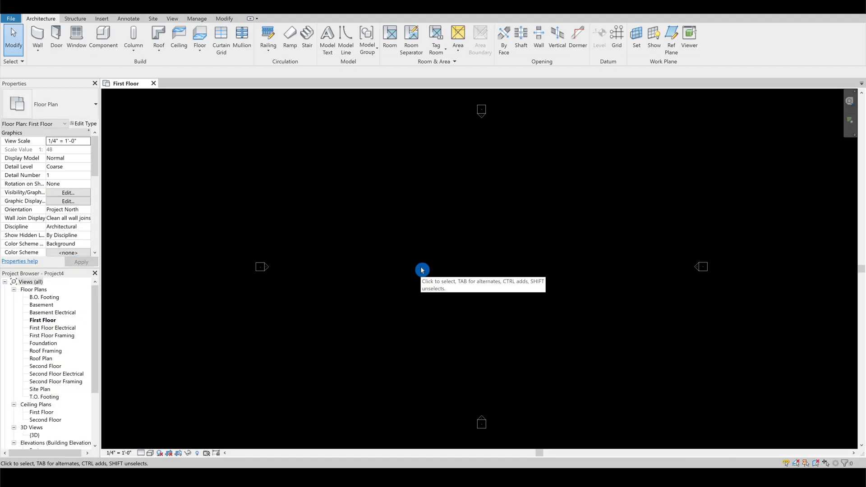
left_click(101, 18)
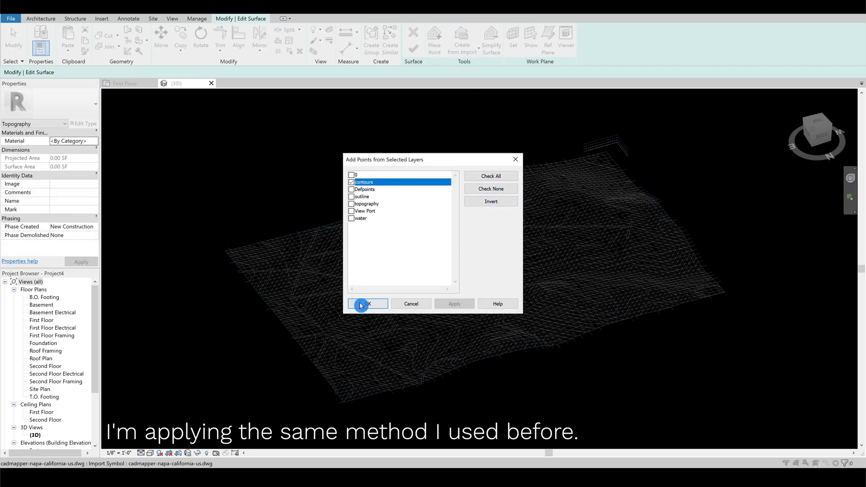
left_click(368, 303)
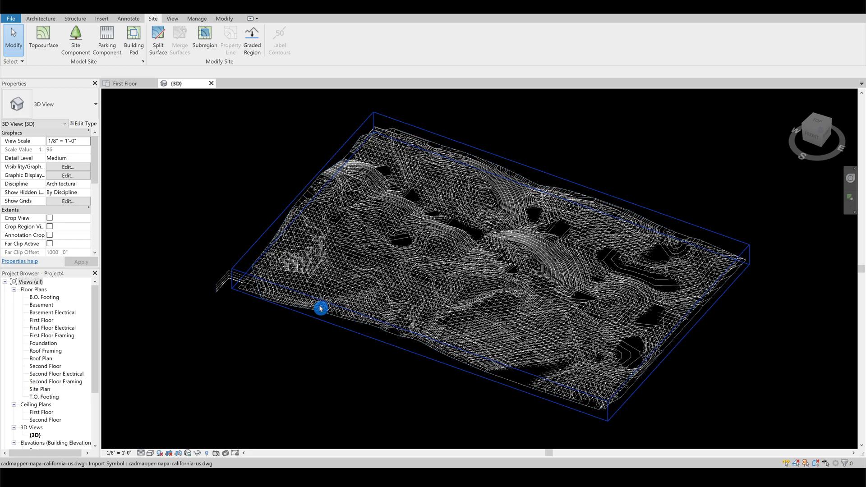
left_click(321, 308)
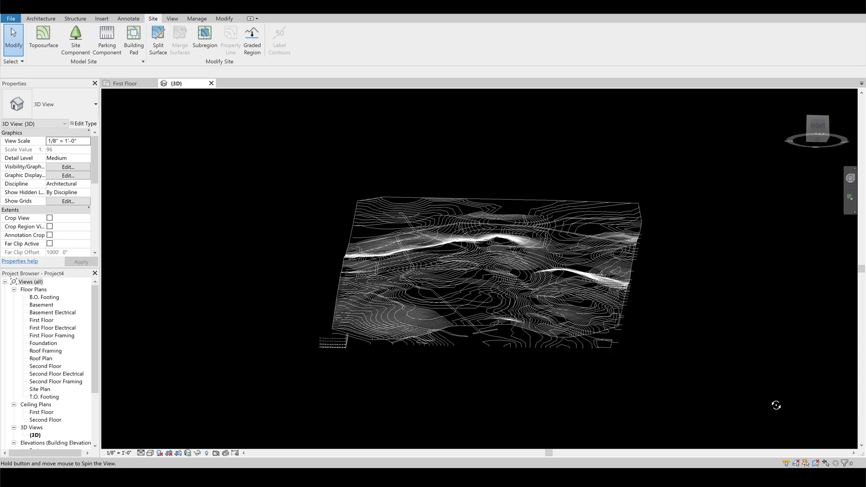
left_click_drag(776, 406, 513, 424)
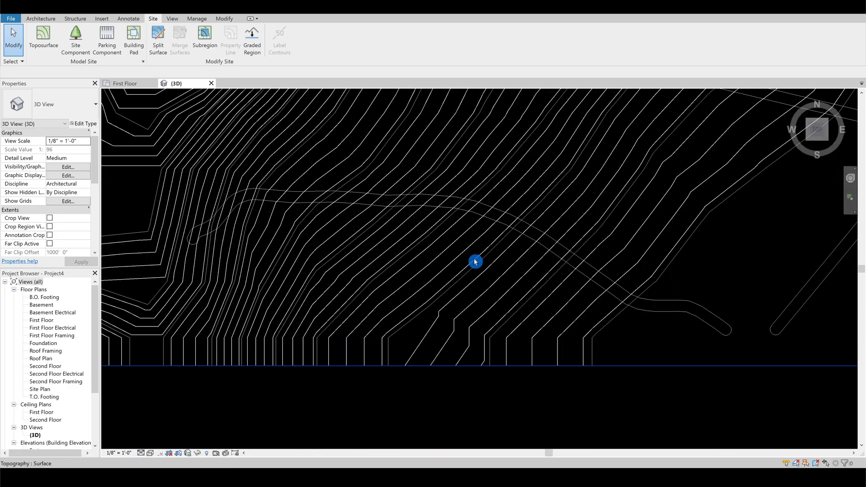
Step: Trace a closed Subregion boundary along the road lines and finish the sketch
left_click(204, 36)
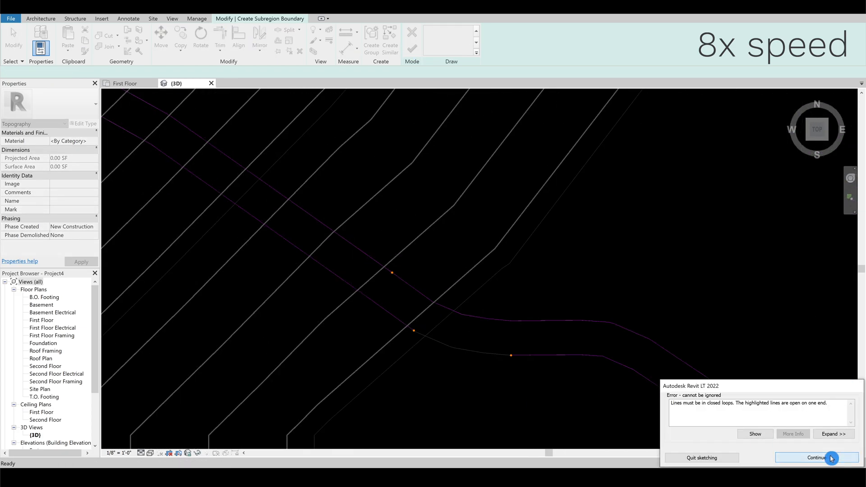
left_click(815, 458)
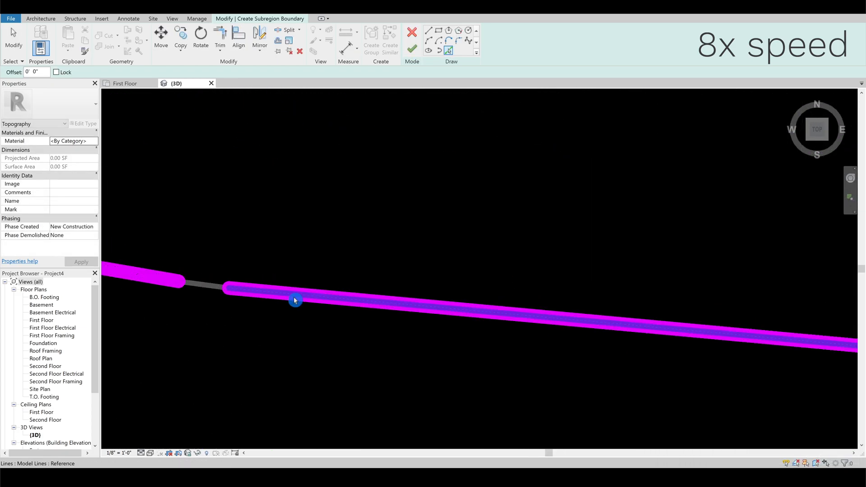
left_click(151, 453)
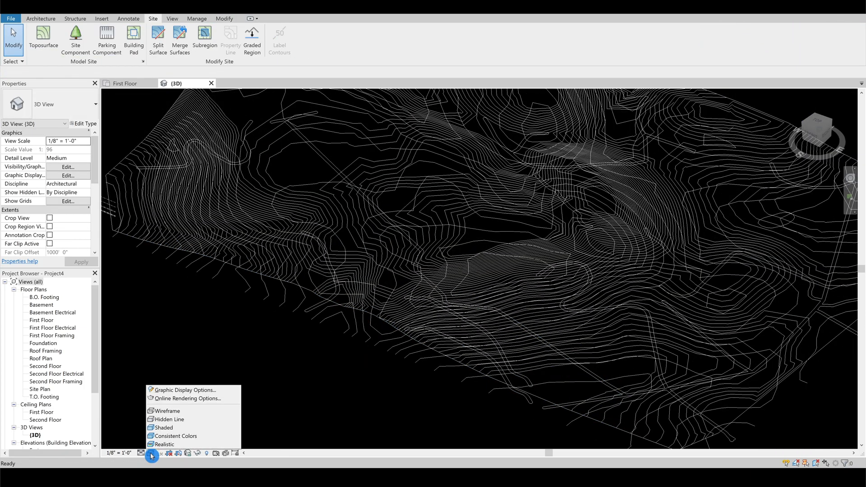
mouse_move(182, 446)
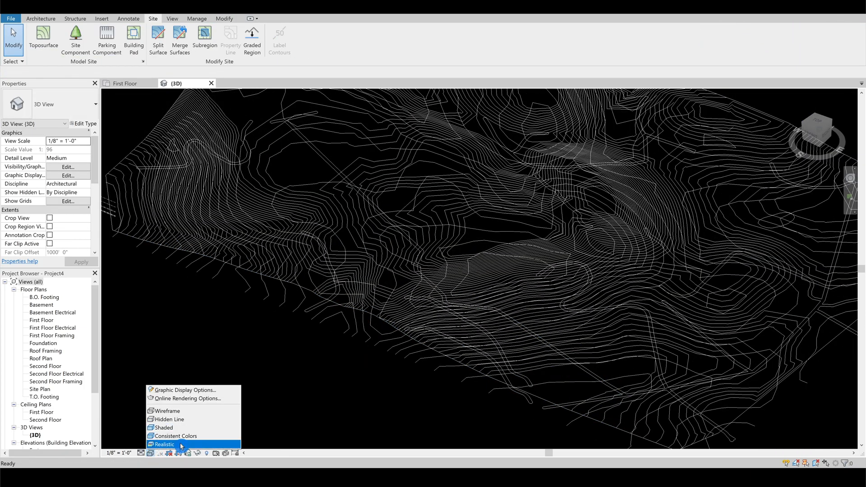
Step: Switch to Realistic visual style and give the road subregion a light 'Road' material
left_click(165, 444)
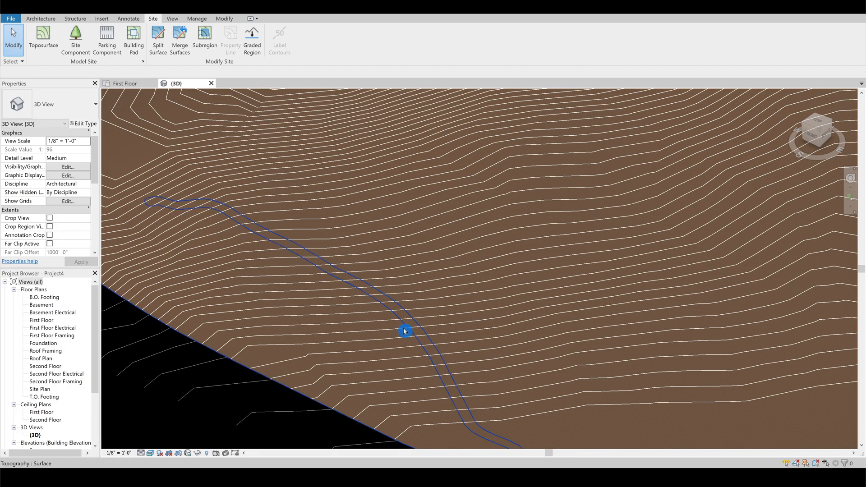
left_click(404, 331)
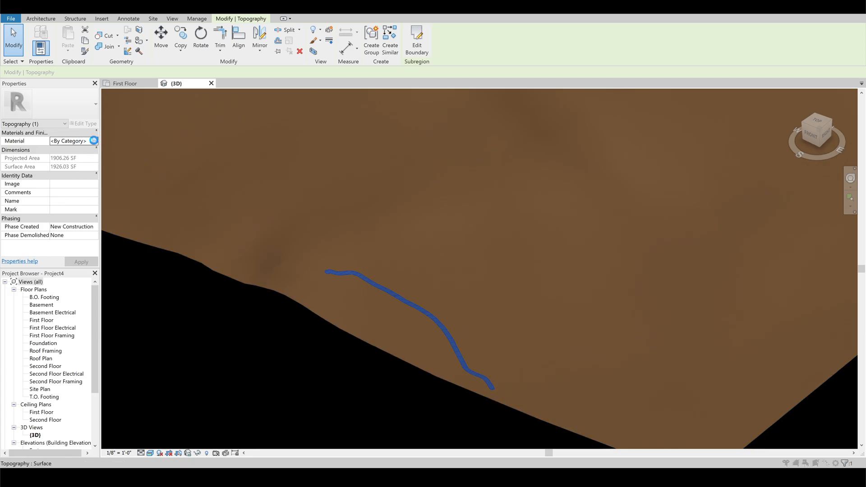
left_click(94, 141)
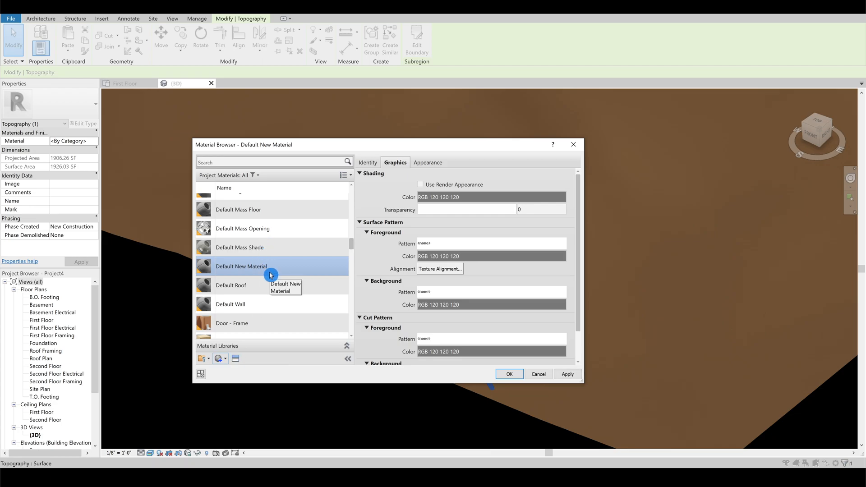
type("Road")
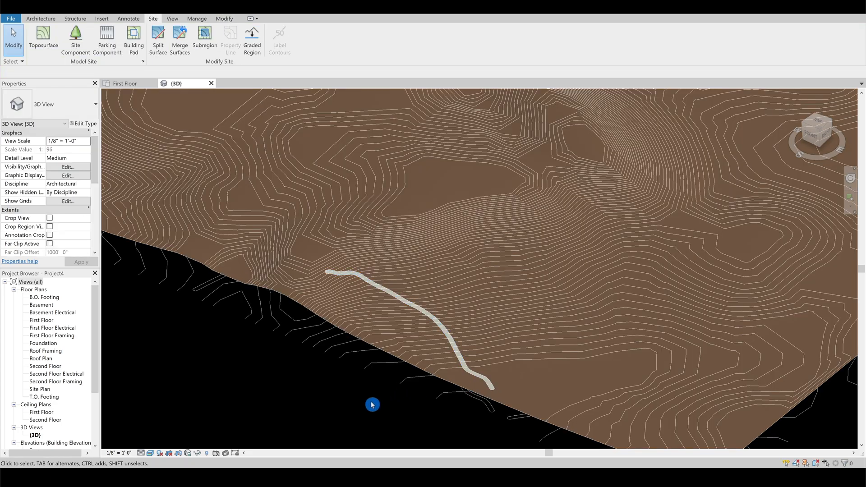
Step: Orbit the 3D view to review the light road subregions across the brown terrain
left_click_drag(373, 404, 448, 431)
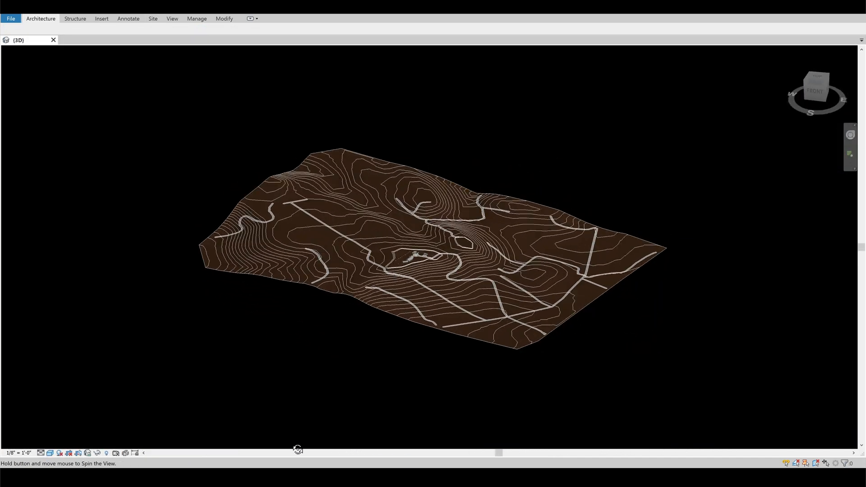
left_click_drag(299, 449, 845, 345)
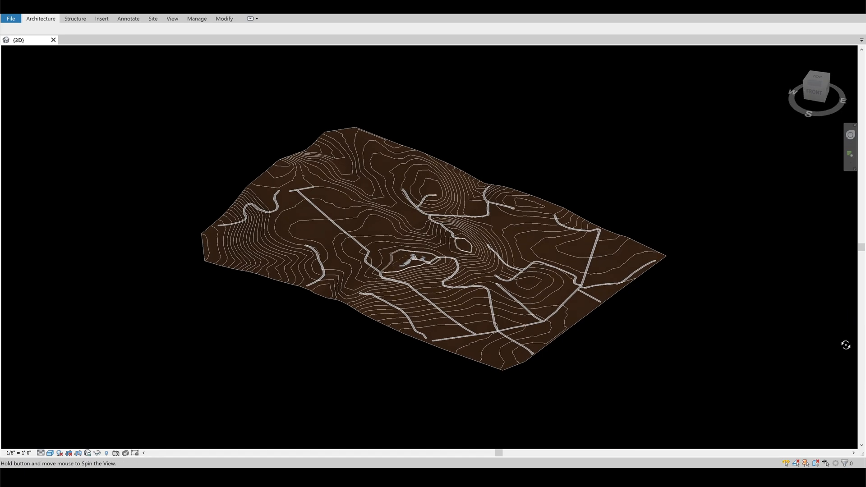